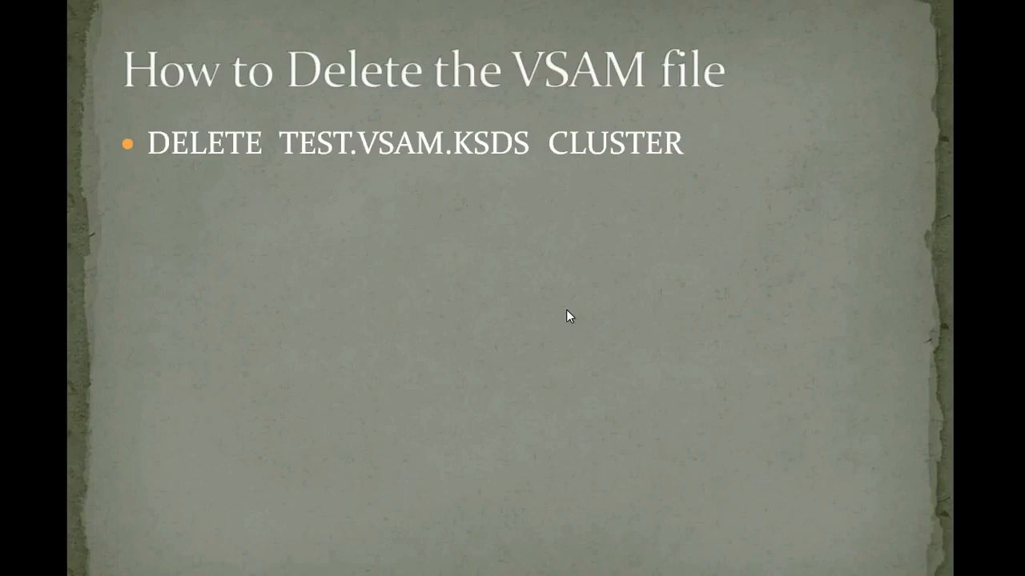
{"action": "mouse_move", "coordinate": [246, 151]}
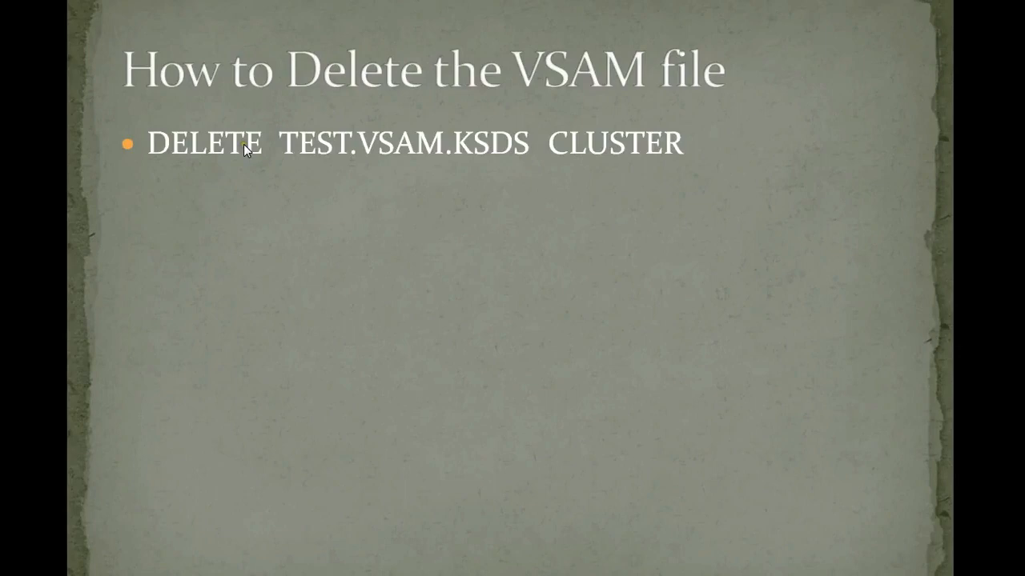
{"action": "mouse_move", "coordinate": [264, 172]}
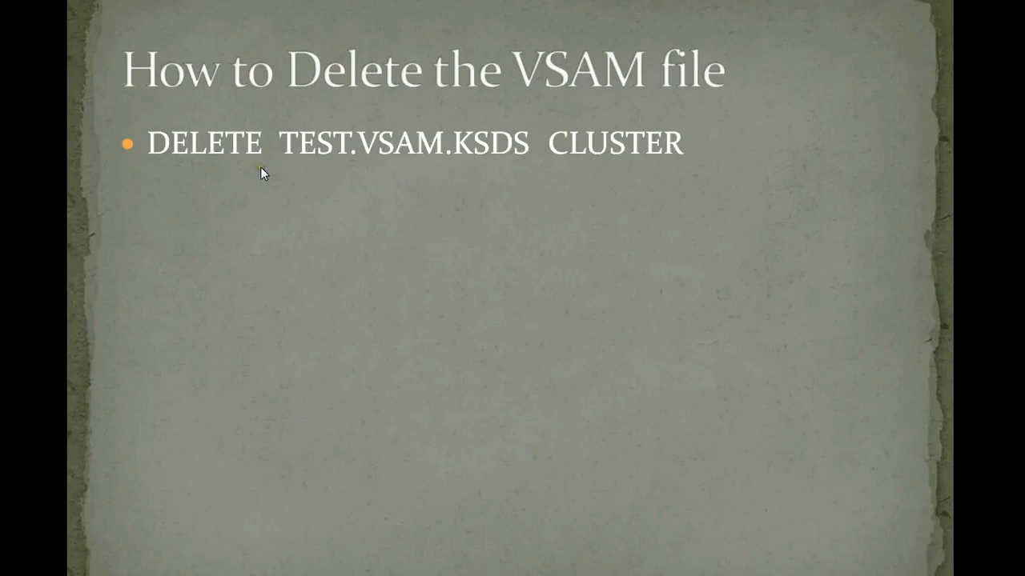
{"action": "mouse_move", "coordinate": [236, 168]}
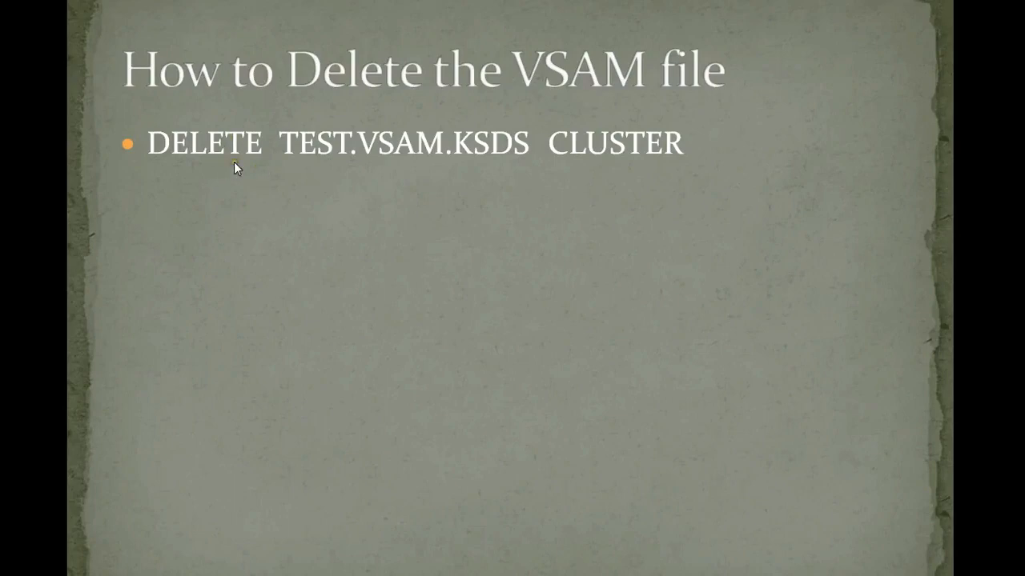
{"action": "mouse_move", "coordinate": [266, 173]}
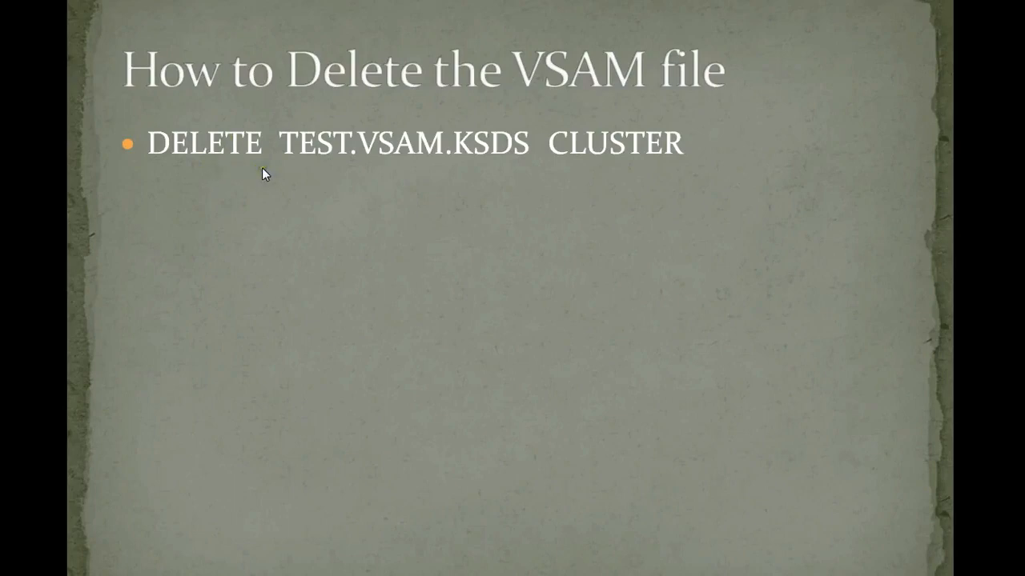
{"action": "mouse_move", "coordinate": [435, 200]}
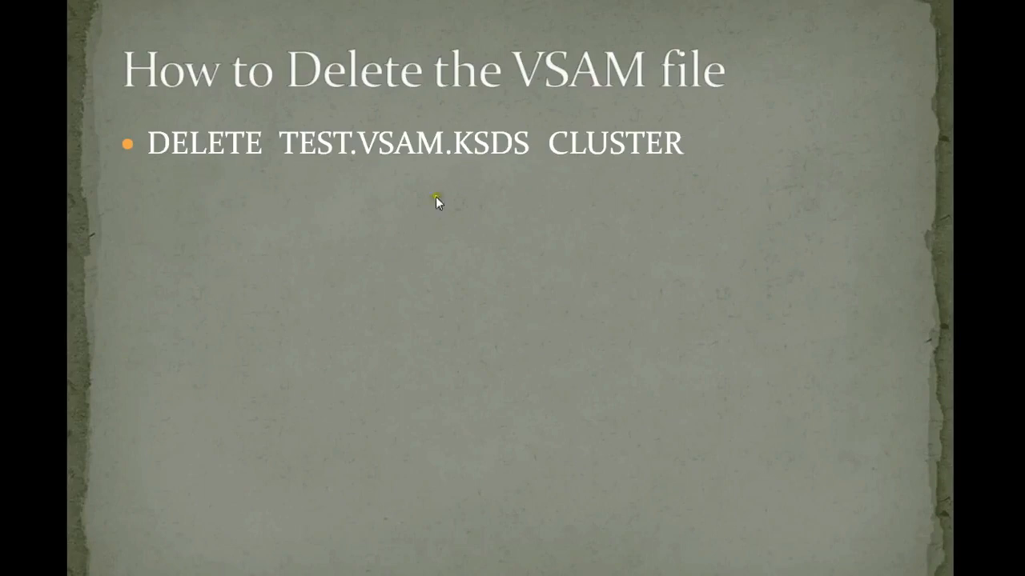
{"action": "mouse_move", "coordinate": [596, 160]}
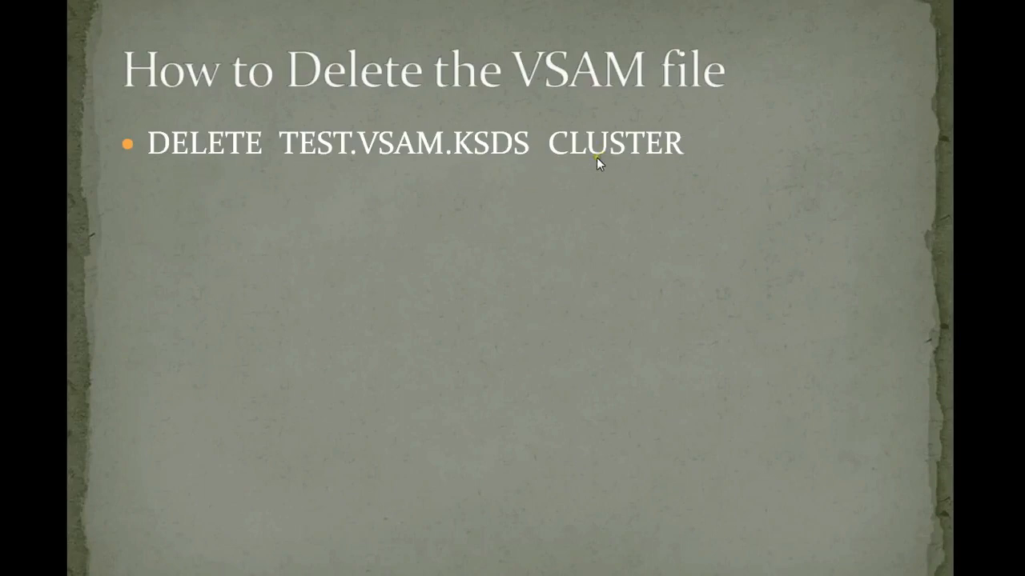
{"action": "mouse_move", "coordinate": [421, 474]}
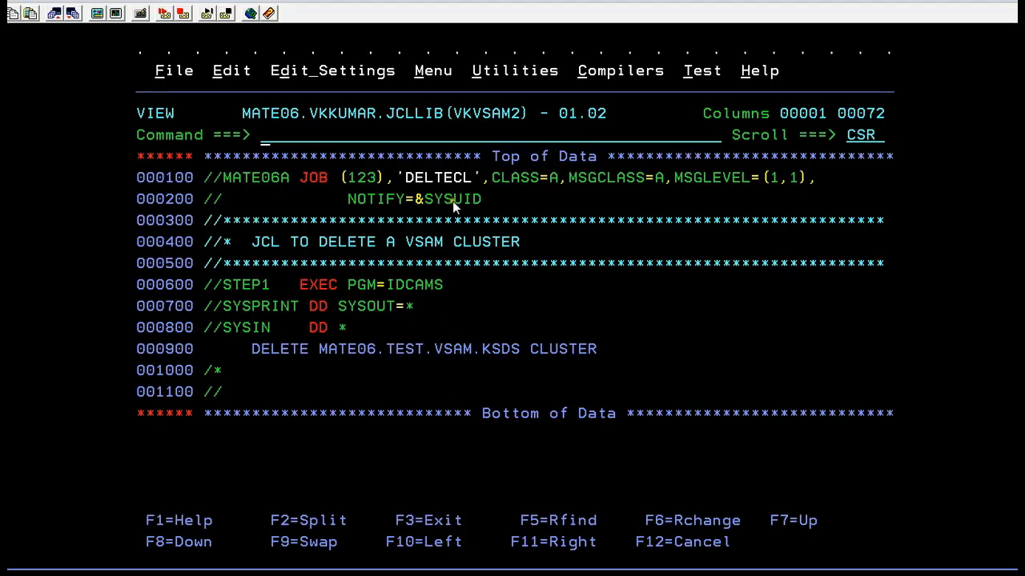
Display the COLS column ruler above the IDCAMS delete JCL
{"action": "type", "text": "COLS"}
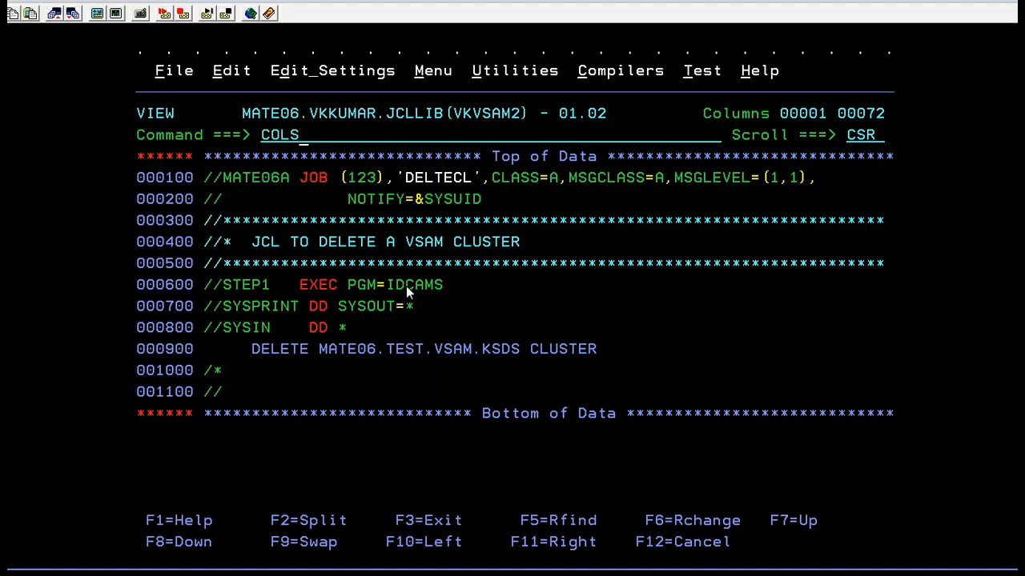
{"action": "key", "text": "Enter"}
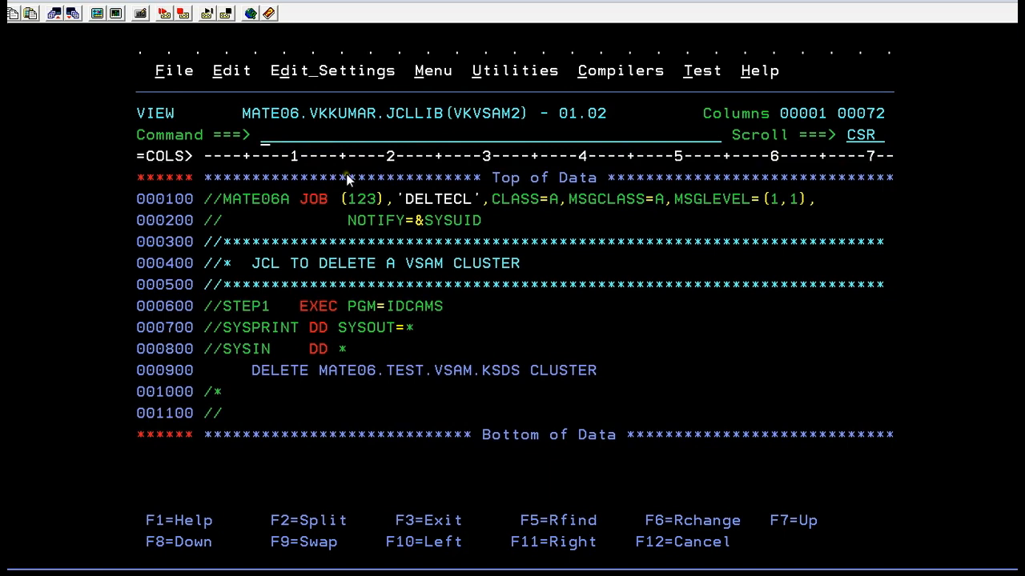
{"action": "mouse_move", "coordinate": [662, 240]}
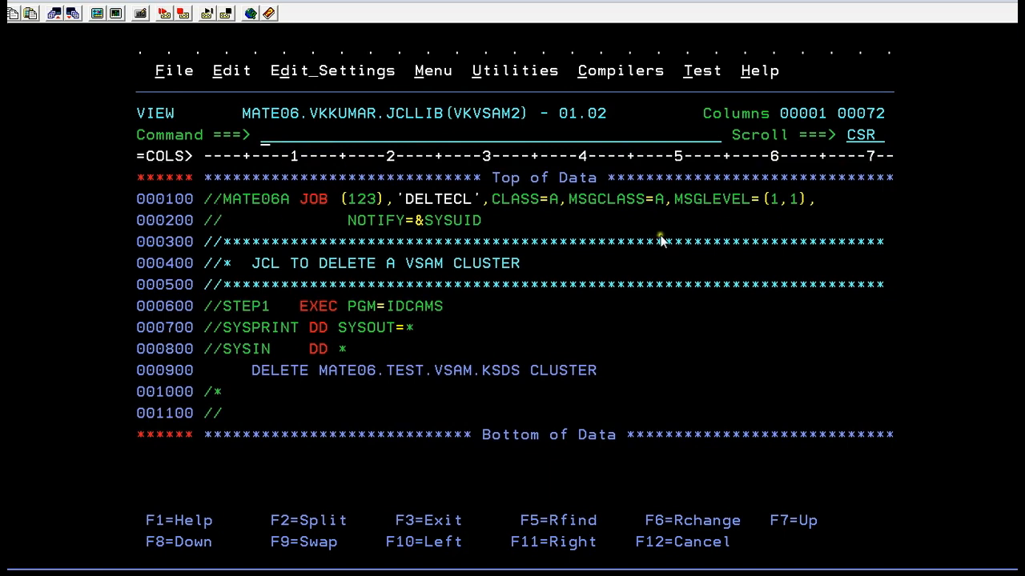
{"action": "mouse_move", "coordinate": [272, 270]}
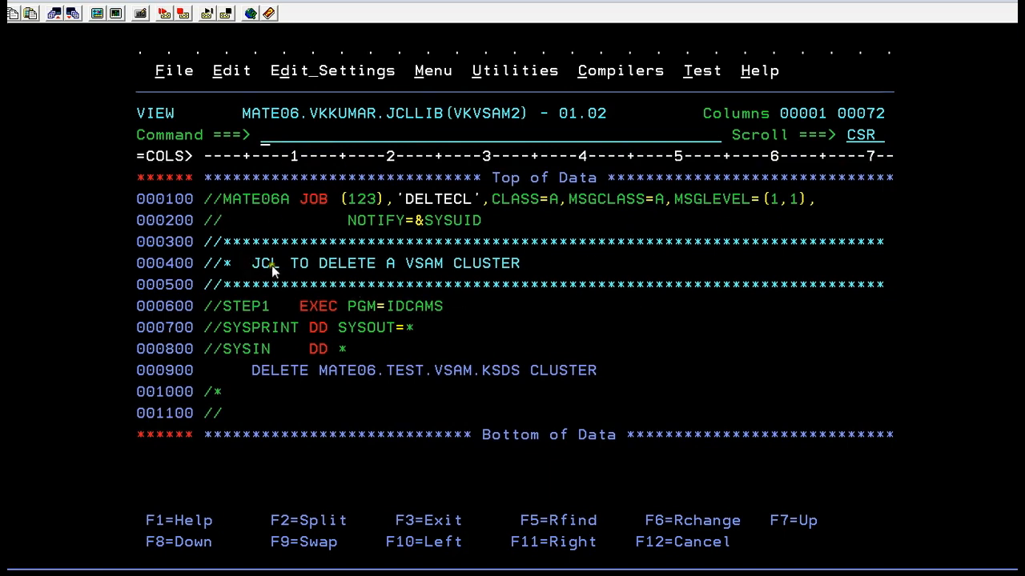
{"action": "mouse_move", "coordinate": [542, 265]}
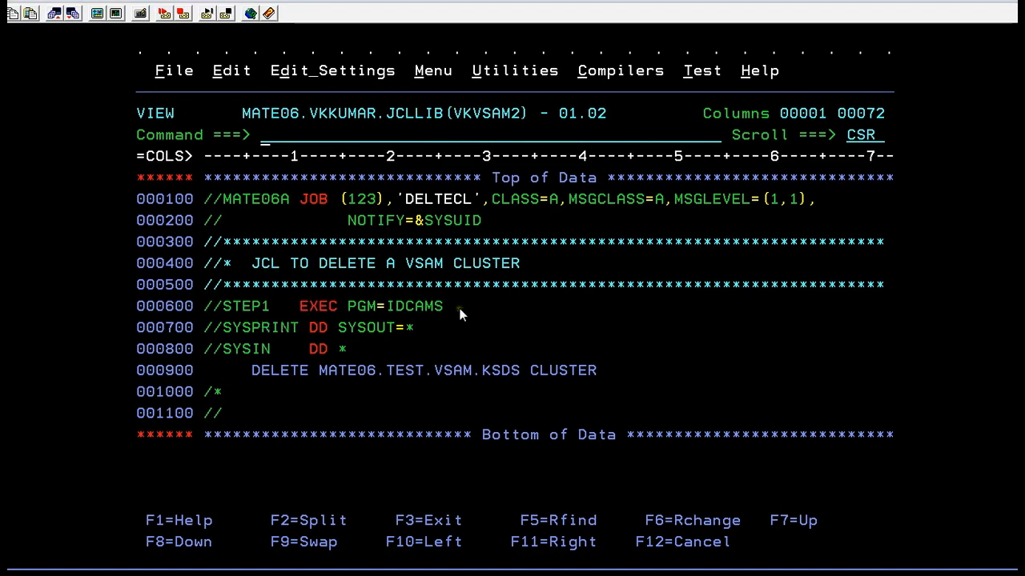
{"action": "mouse_move", "coordinate": [464, 292]}
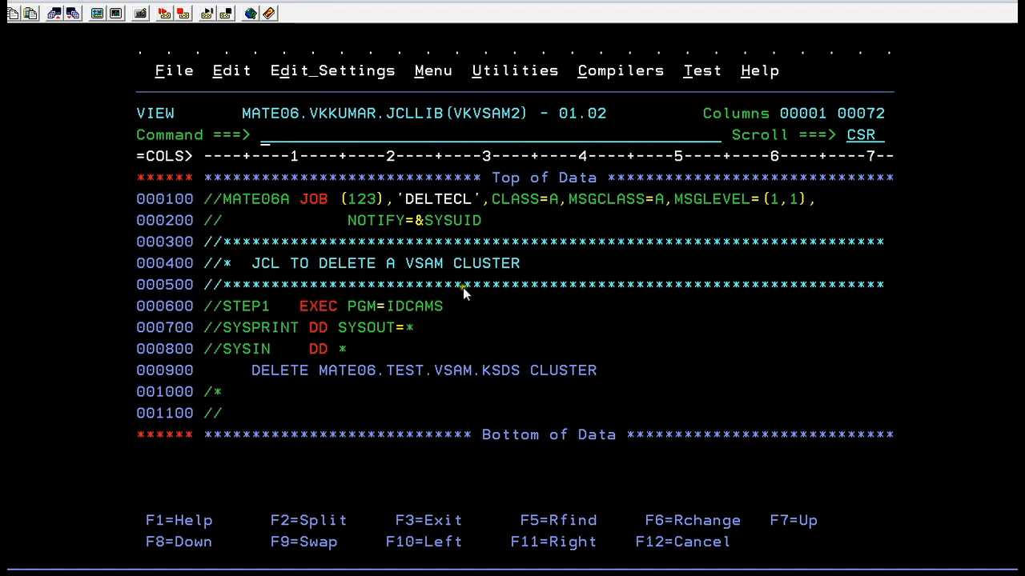
{"action": "mouse_move", "coordinate": [264, 354]}
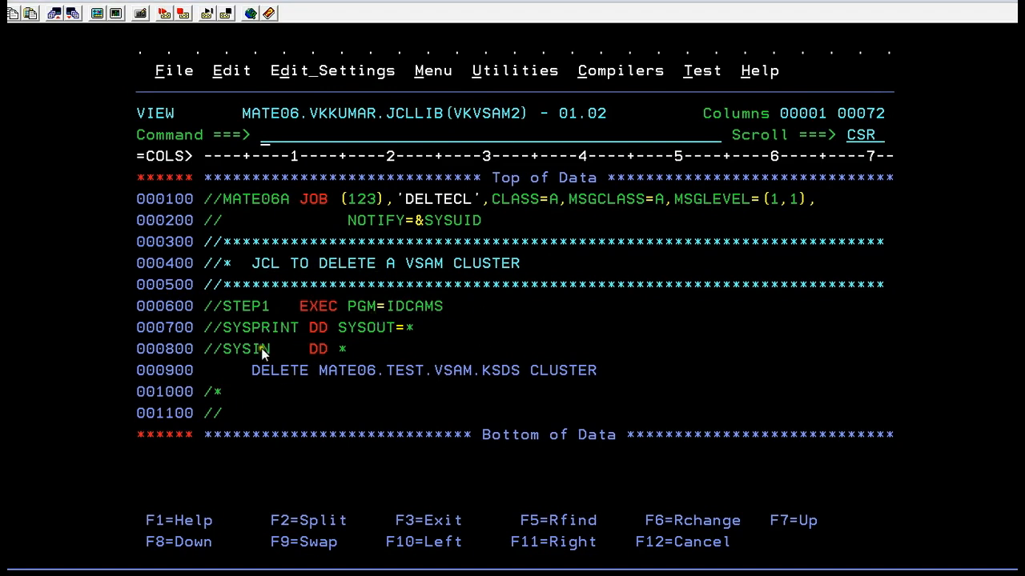
{"action": "mouse_move", "coordinate": [287, 385]}
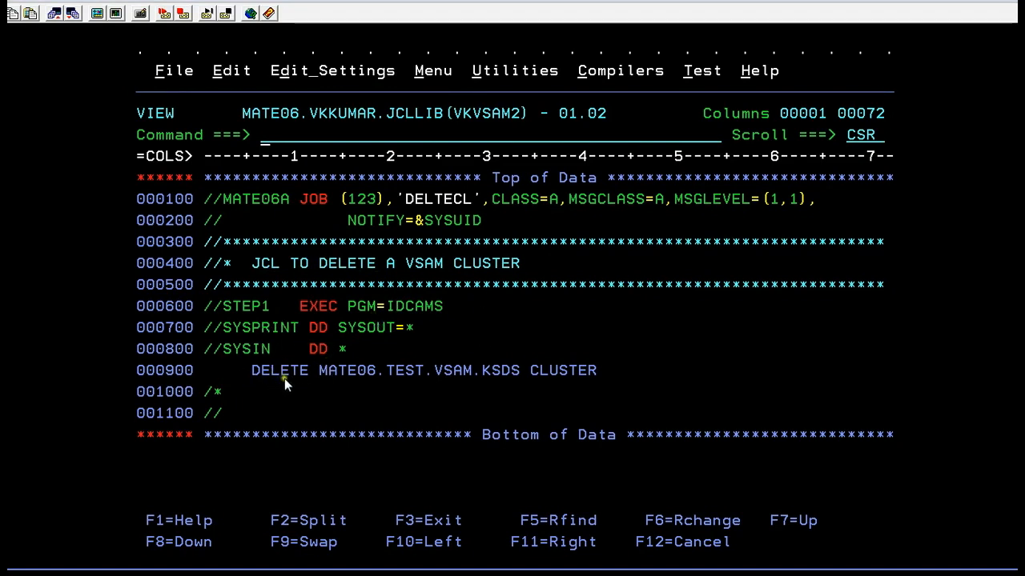
{"action": "mouse_move", "coordinate": [401, 384]}
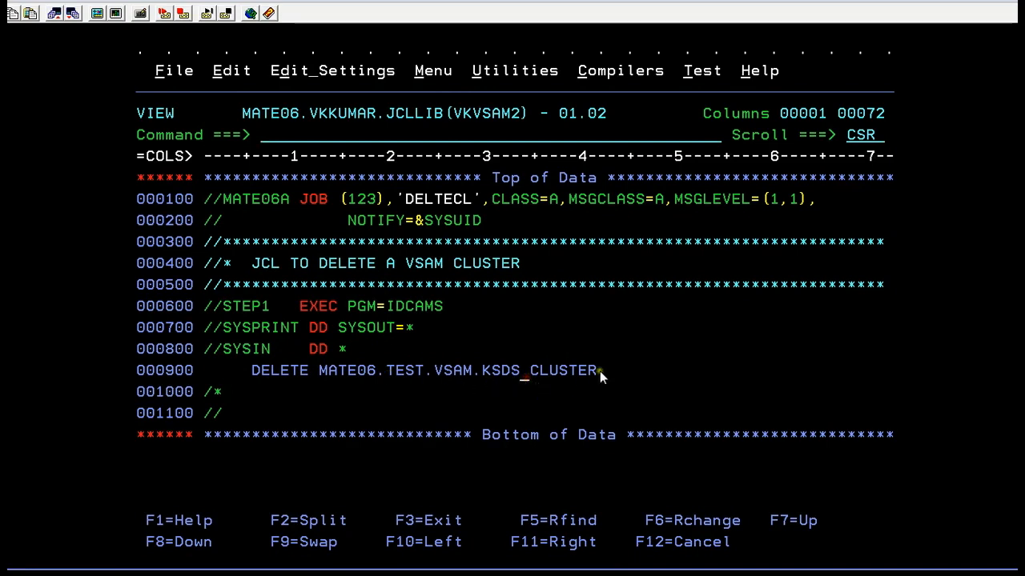
Retarget the DELETE statement to MATE06.TEST.VSAM.KSDS.M2, saving the member at level 01.03
{"action": "type", "text": "M1"}
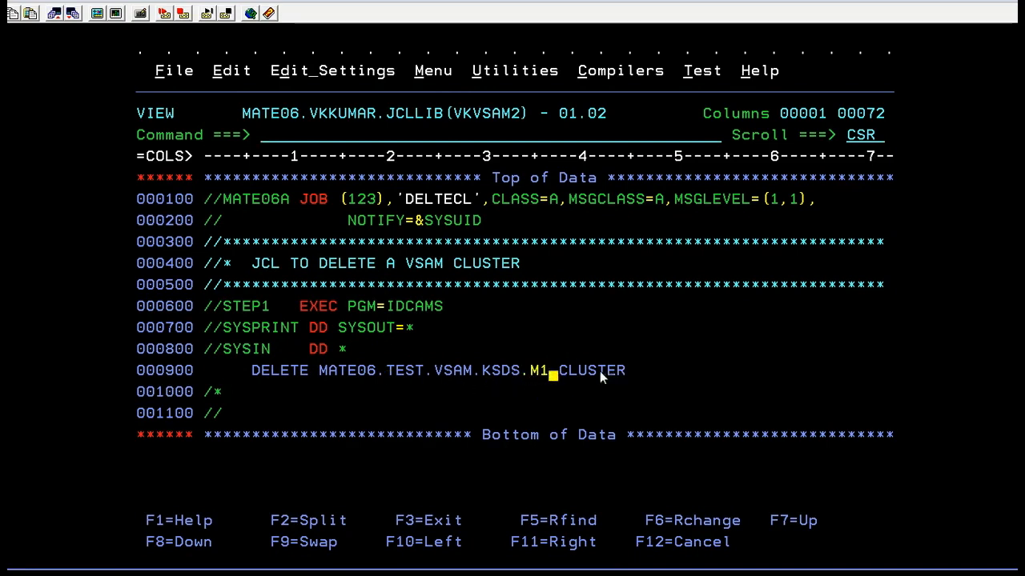
{"action": "type", "text": "2"}
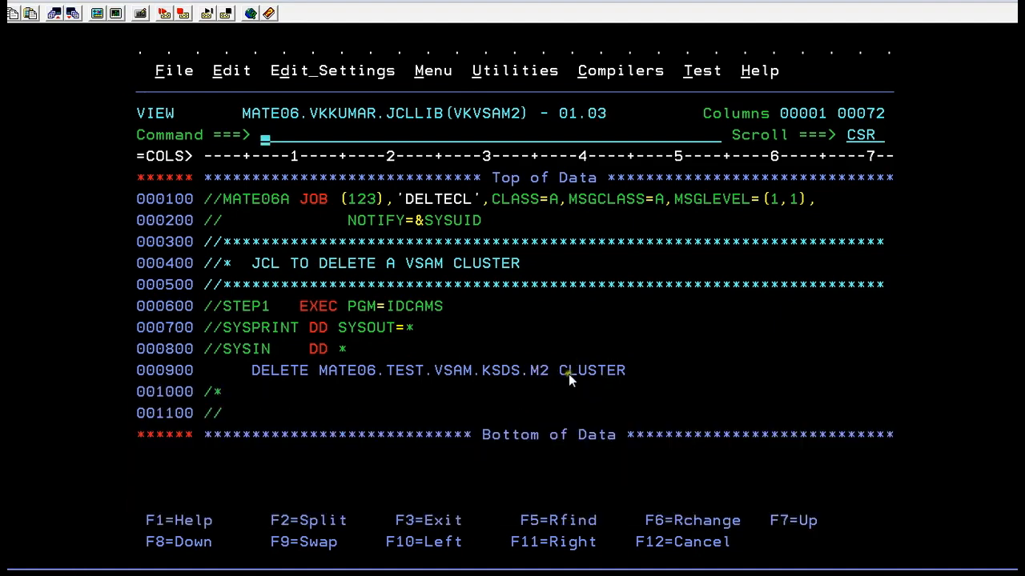
{"action": "mouse_move", "coordinate": [616, 400]}
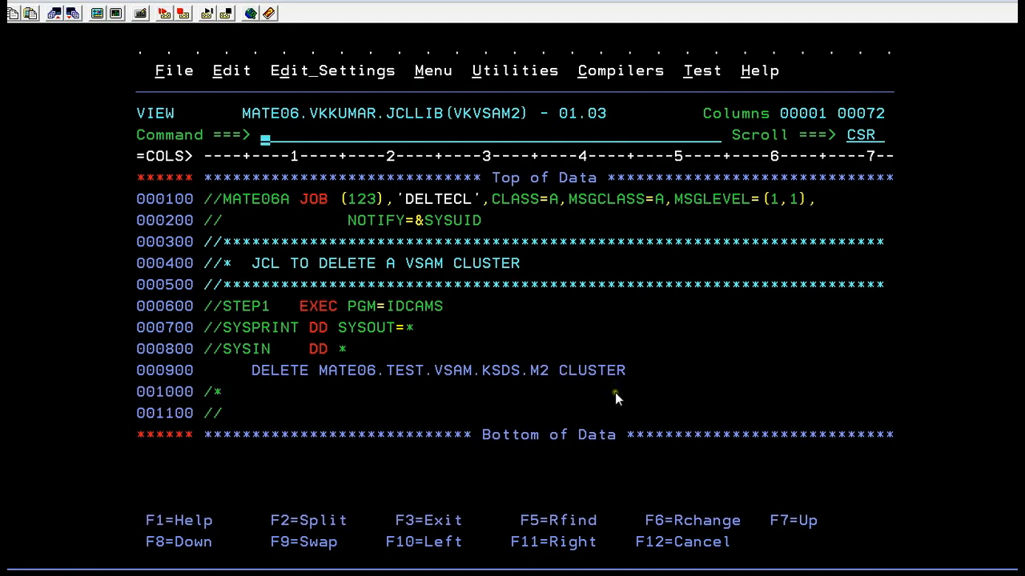
{"action": "type", "text": "SUB"}
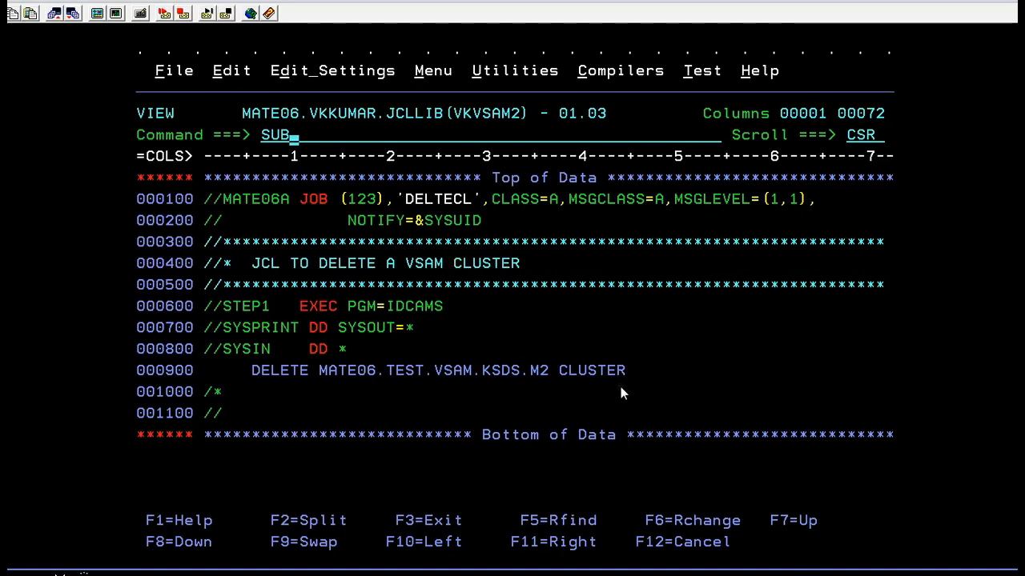
Submit the IDCAMS job that deletes MATE06.TEST.VSAM.KSDS.M2
{"action": "key", "text": "Enter"}
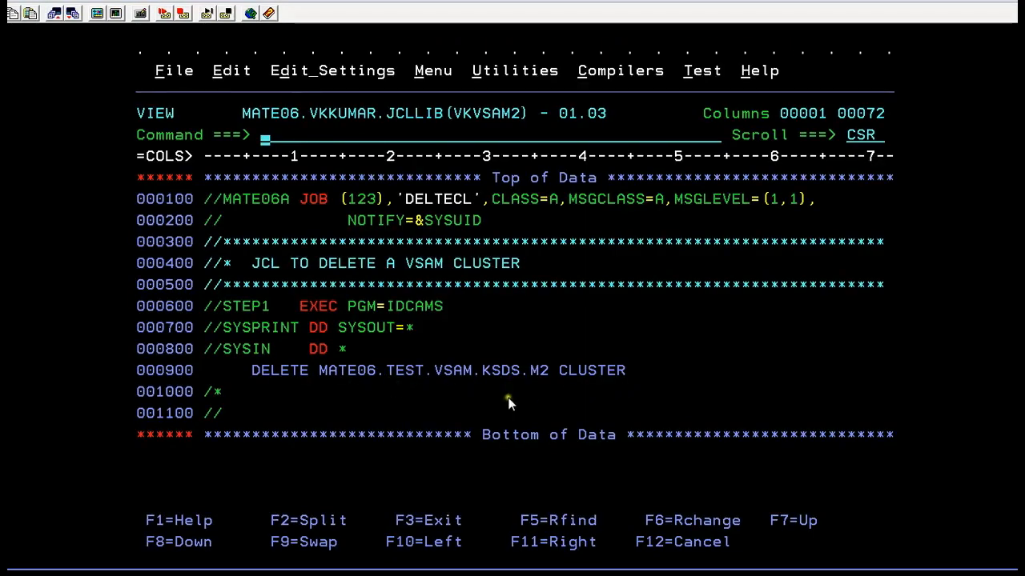
{"action": "mouse_move", "coordinate": [534, 431]}
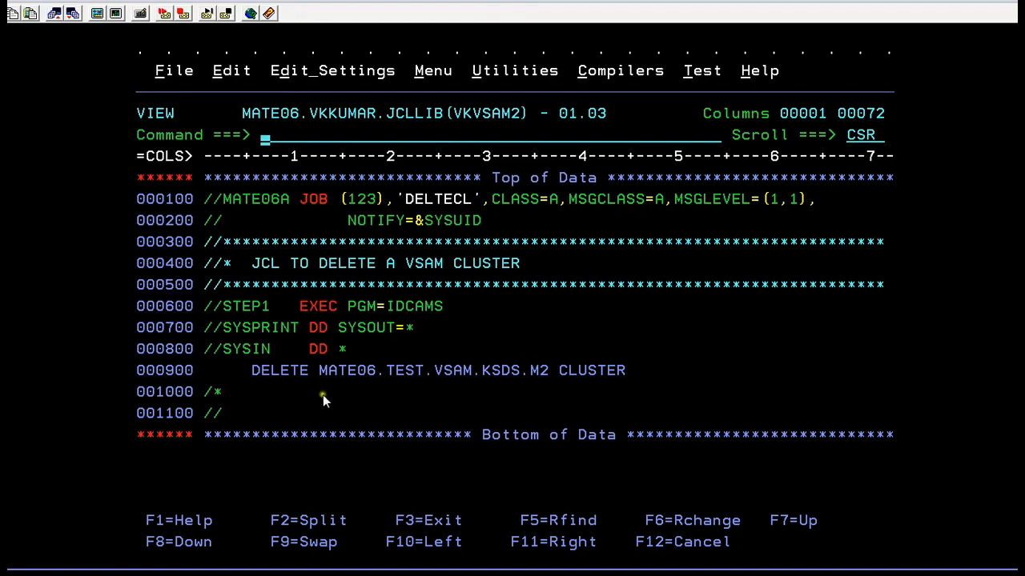
{"action": "mouse_move", "coordinate": [536, 407]}
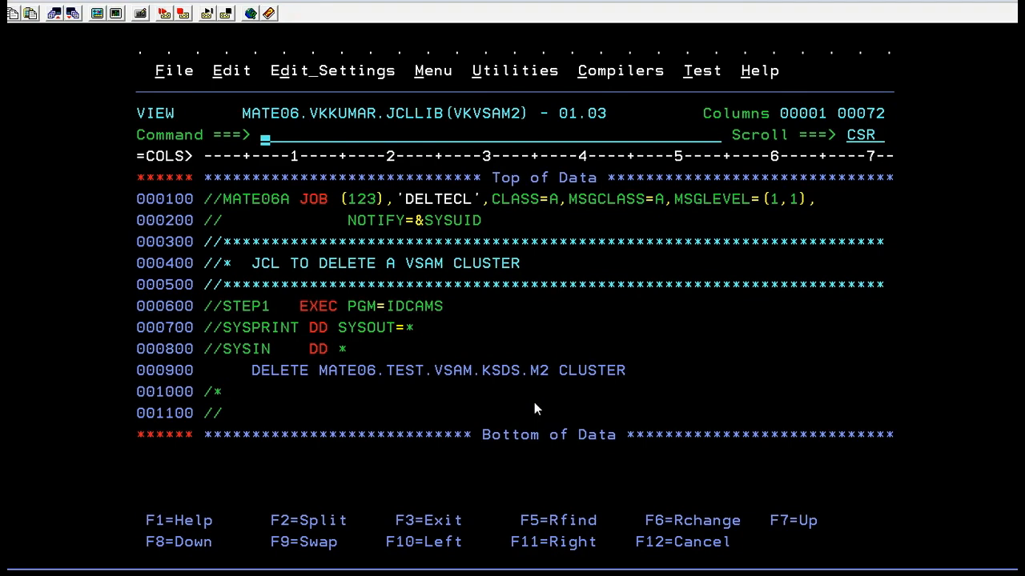
{"action": "type", "text": "START S;ST"}
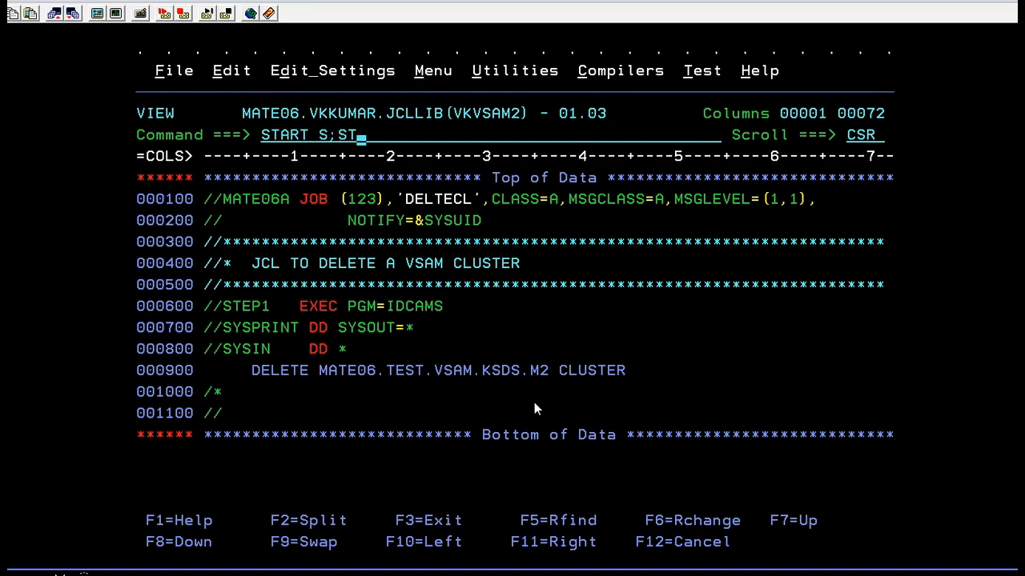
Check the delete job's status with START S;ST, then return to the screen
{"action": "key", "text": "Enter"}
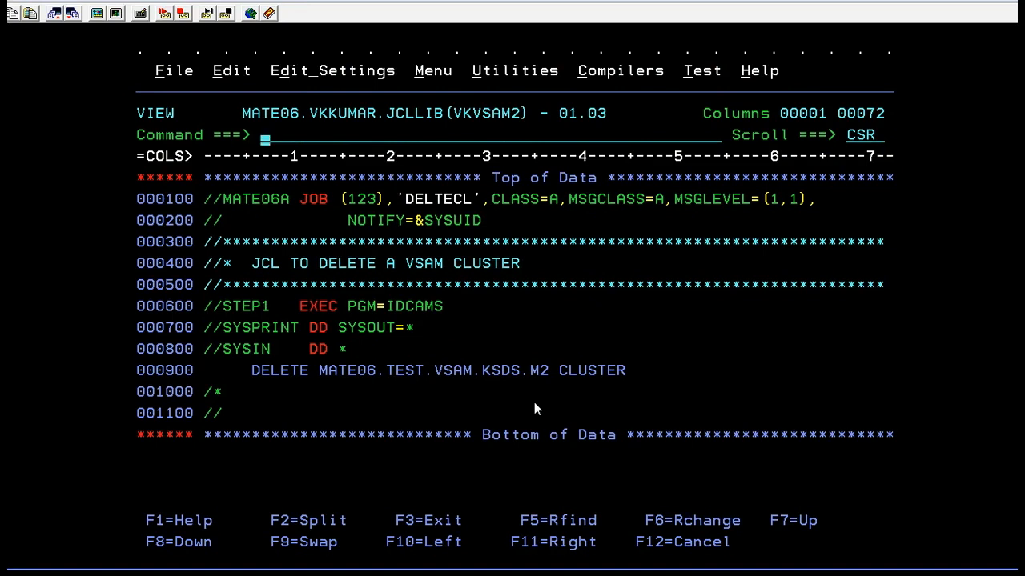
{"action": "left_click", "coordinate": [276, 262]}
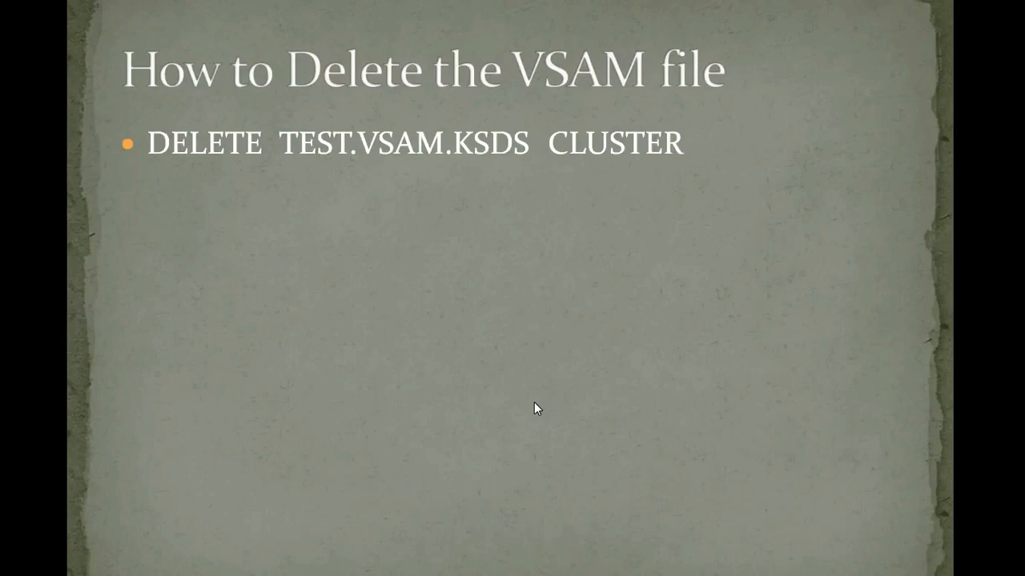
{"action": "mouse_move", "coordinate": [1008, 62]}
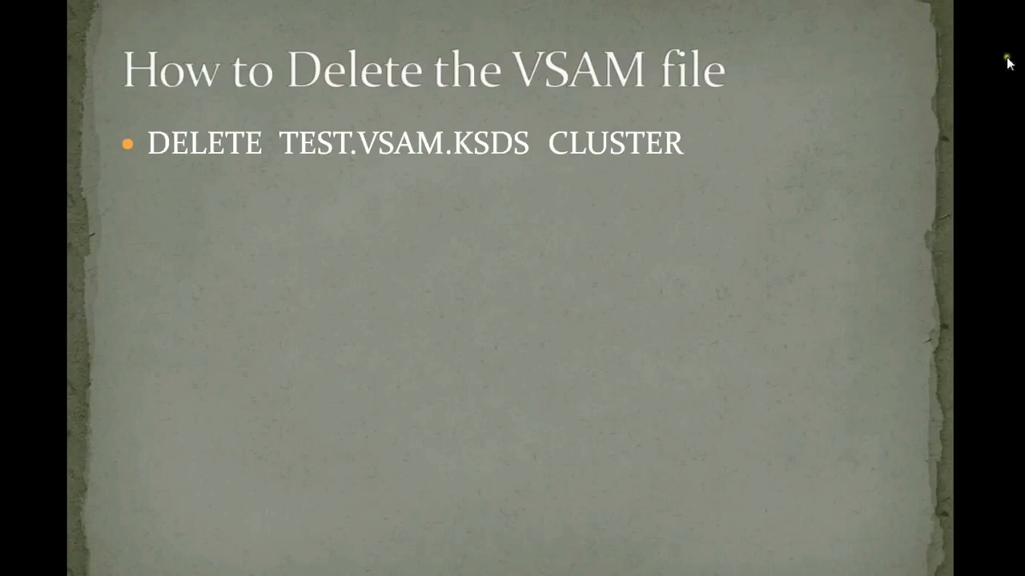